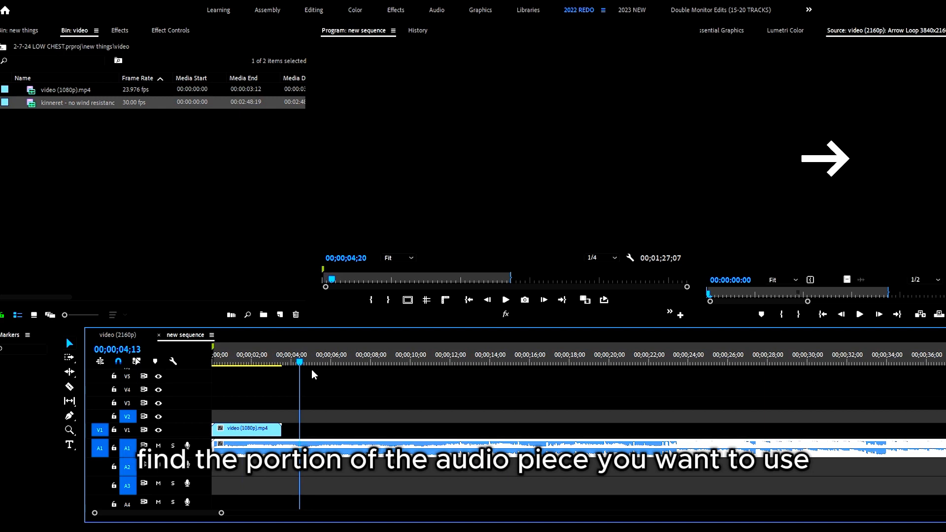
Place the audio clip on track A1 beneath the video clip at the sequence start.
{"action": "left_click", "coordinate": [554, 362]}
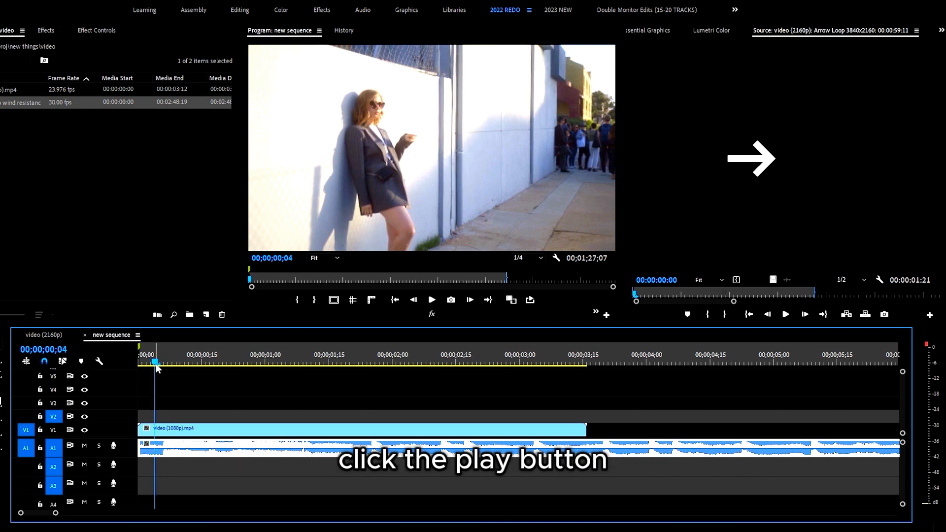
{"action": "left_click", "coordinate": [432, 300]}
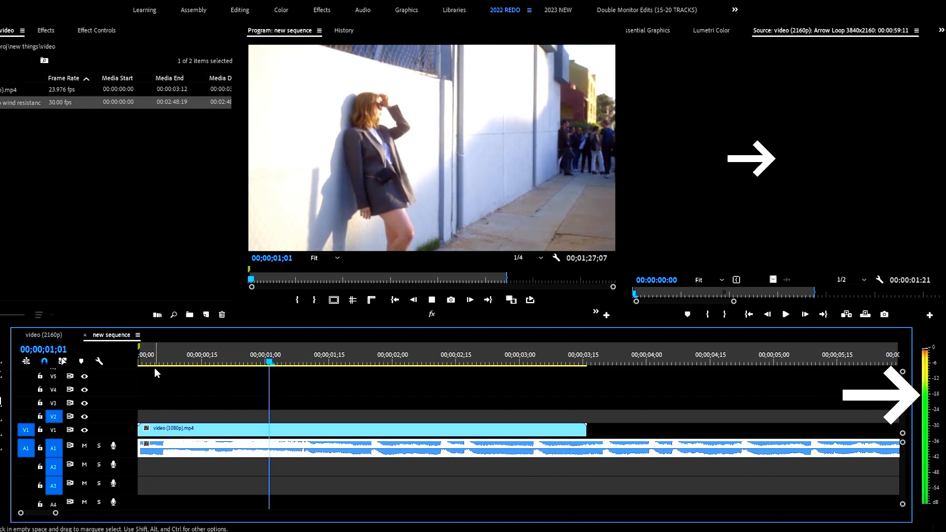
{"action": "left_click", "coordinate": [522, 362]}
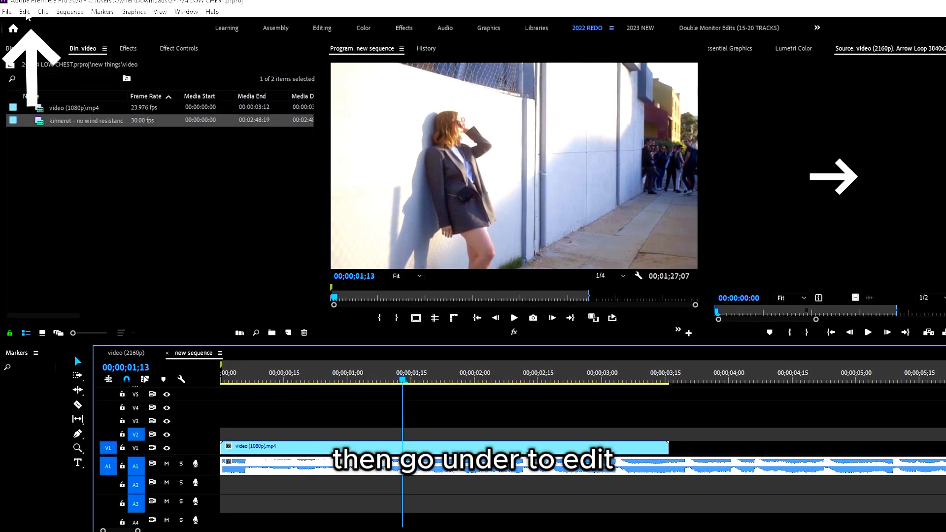
In Edit > Preferences > Audio, tick 'Play audio while scrubbing' and confirm with OK.
{"action": "left_click", "coordinate": [24, 12]}
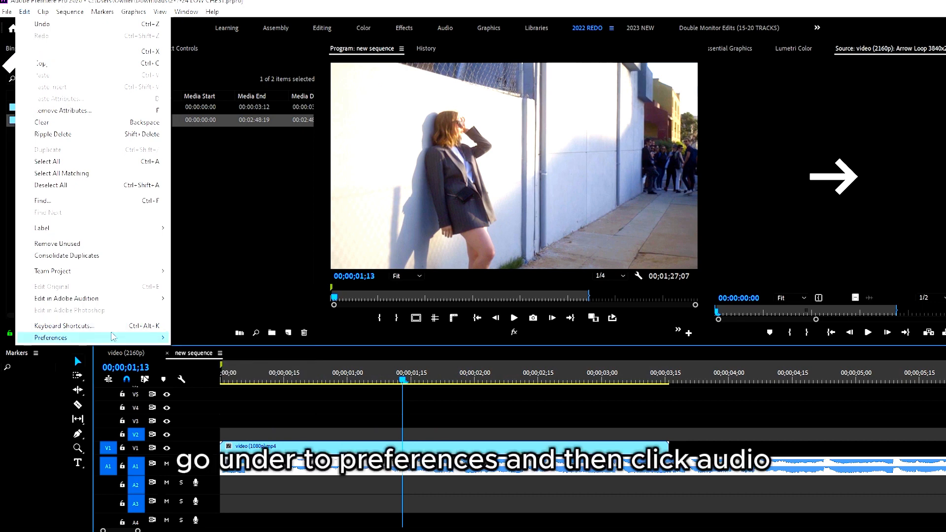
{"action": "left_click", "coordinate": [51, 337]}
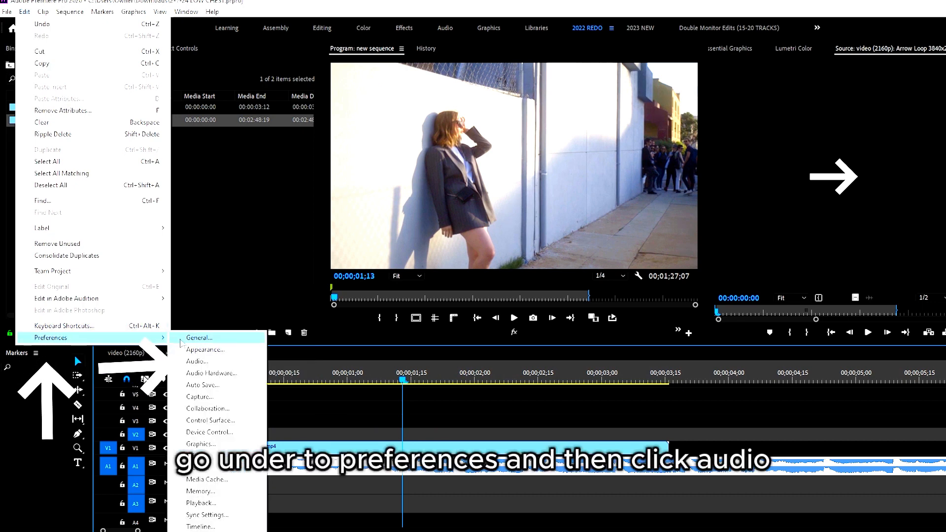
{"action": "left_click", "coordinate": [197, 361]}
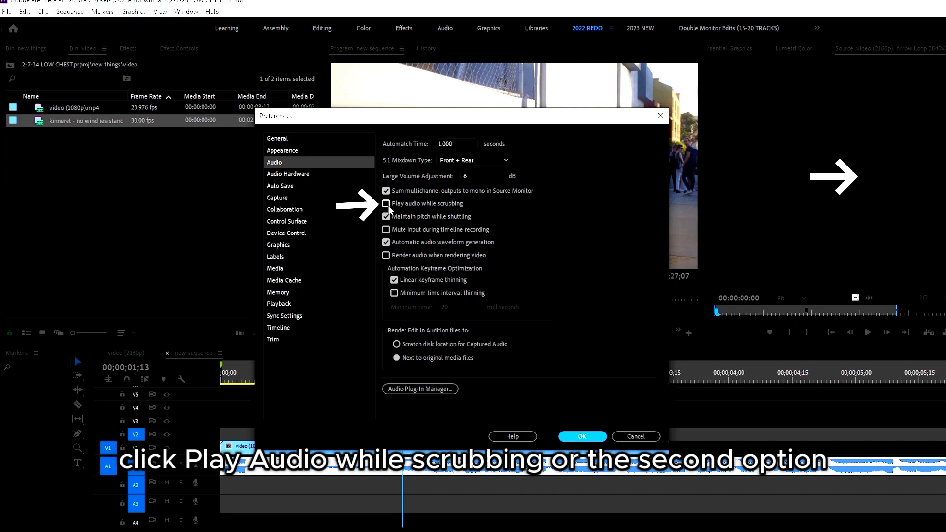
{"action": "left_click", "coordinate": [387, 204]}
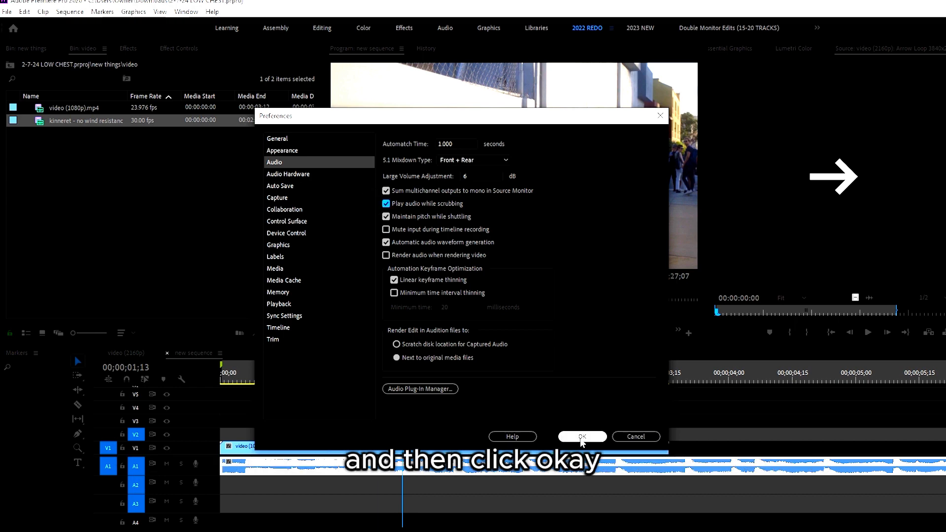
{"action": "left_click", "coordinate": [581, 436]}
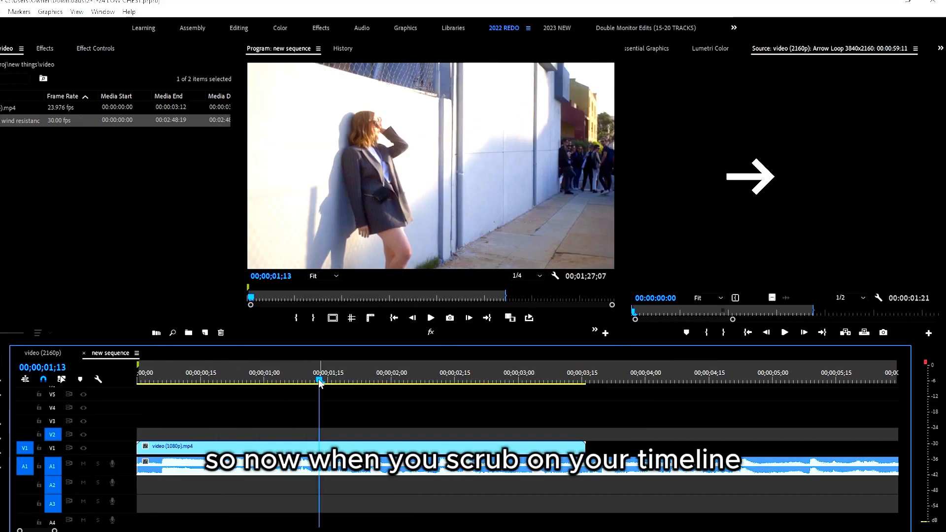